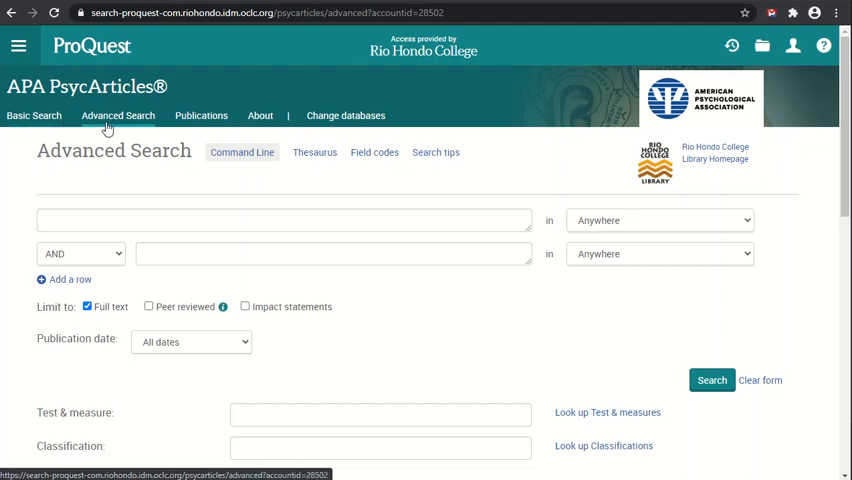
mouse_move(260, 120)
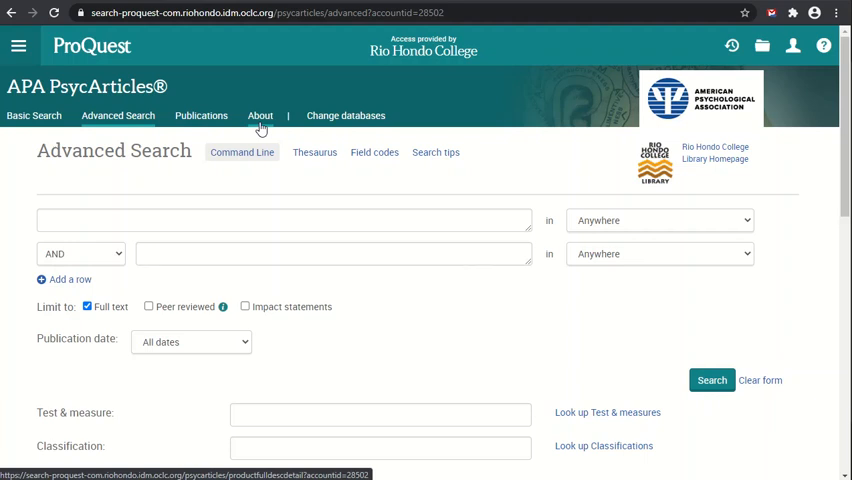
mouse_move(210, 136)
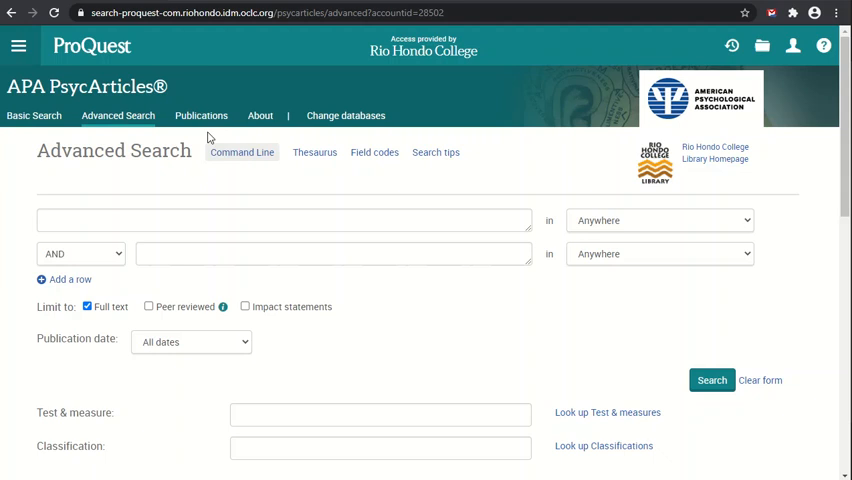
mouse_move(117, 115)
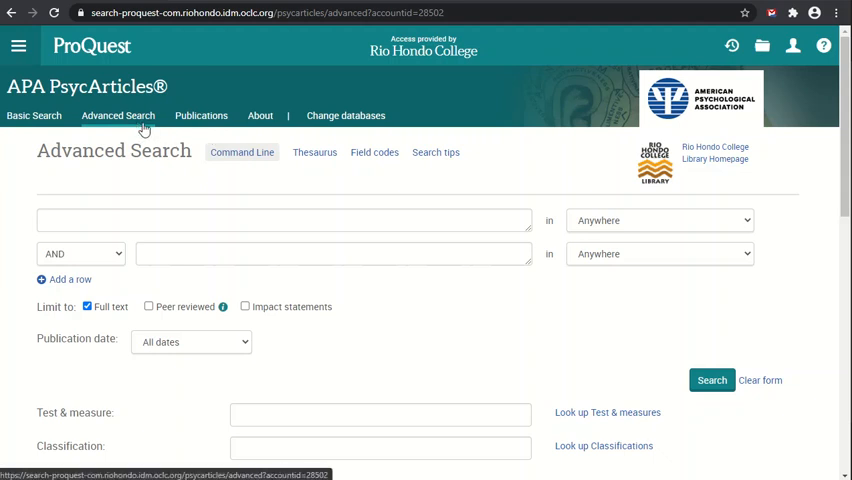
mouse_move(201, 137)
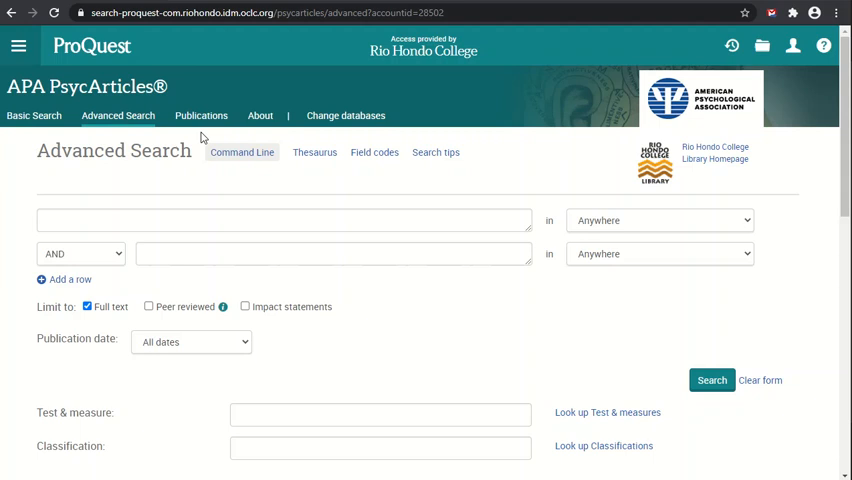
mouse_move(266, 141)
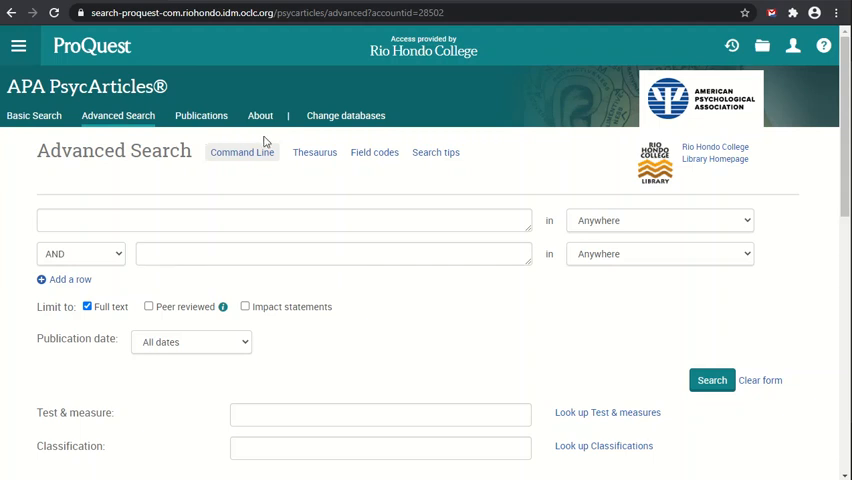
mouse_move(241, 152)
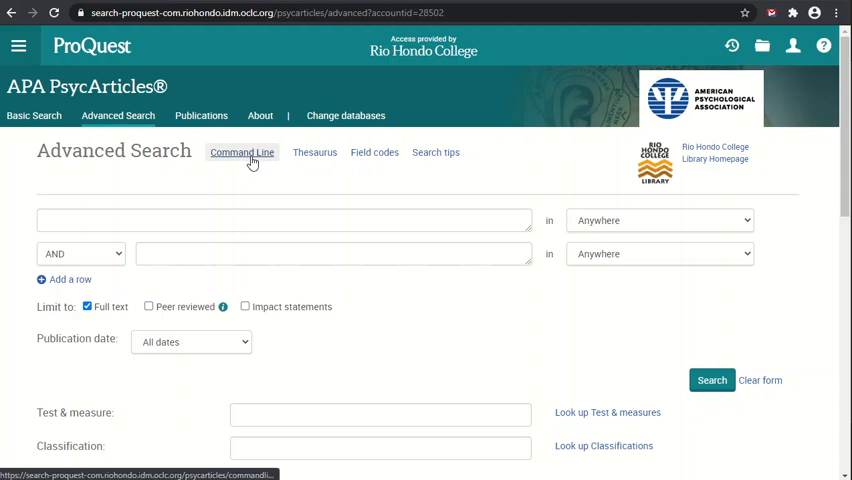
mouse_move(374, 152)
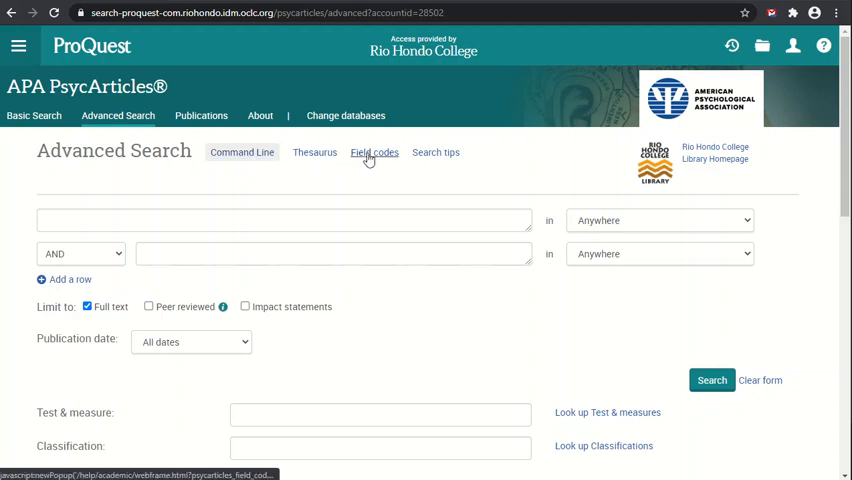
mouse_move(556, 158)
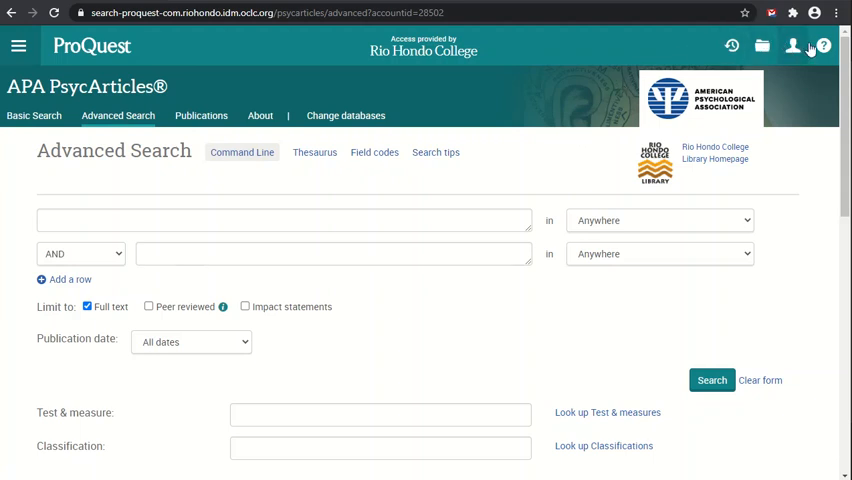
mouse_move(218, 207)
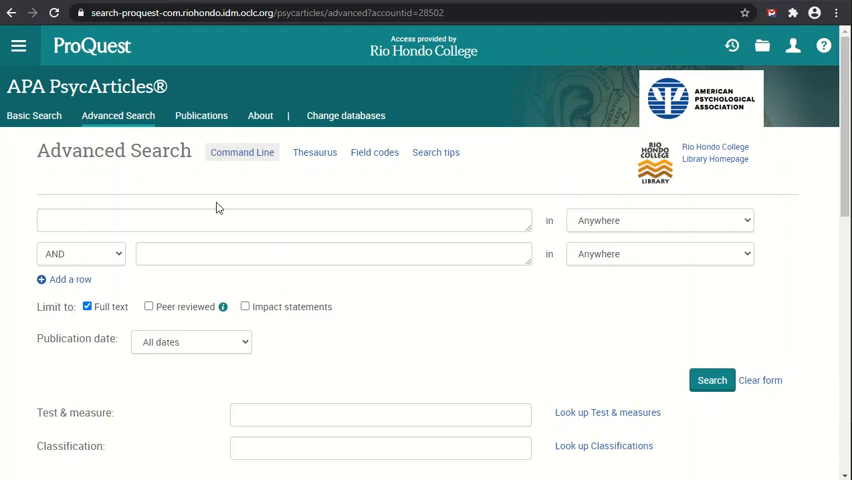
mouse_move(219, 207)
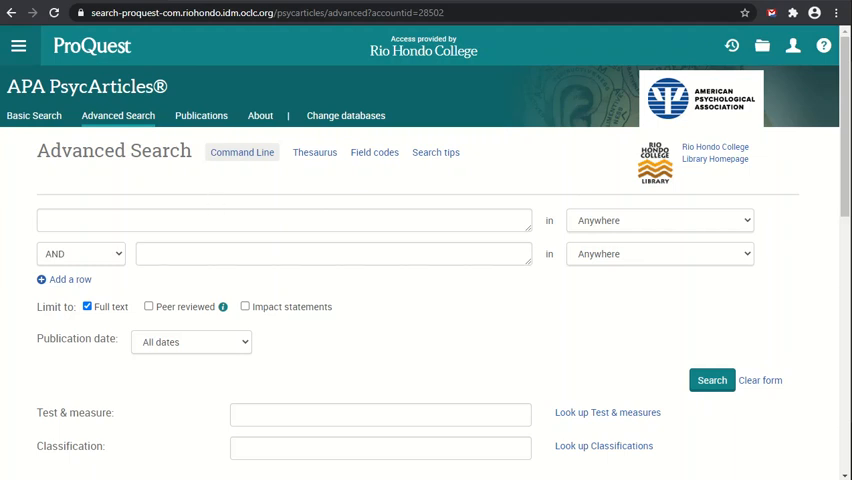
mouse_move(286, 199)
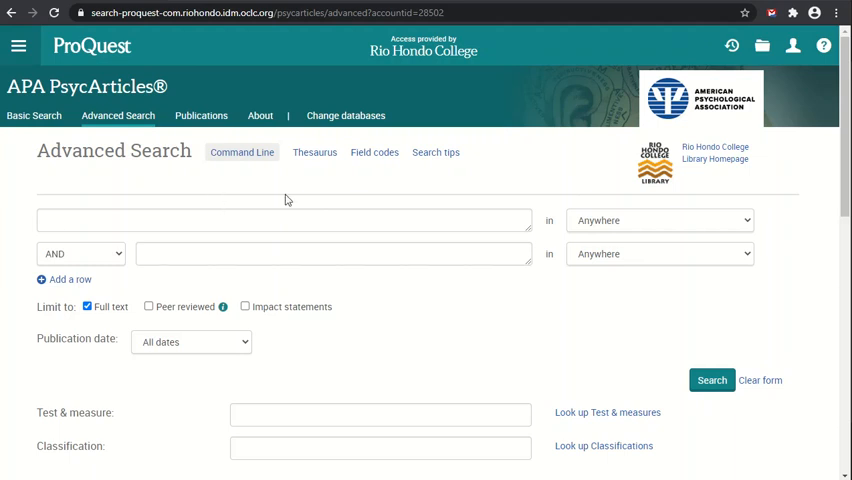
mouse_move(79, 249)
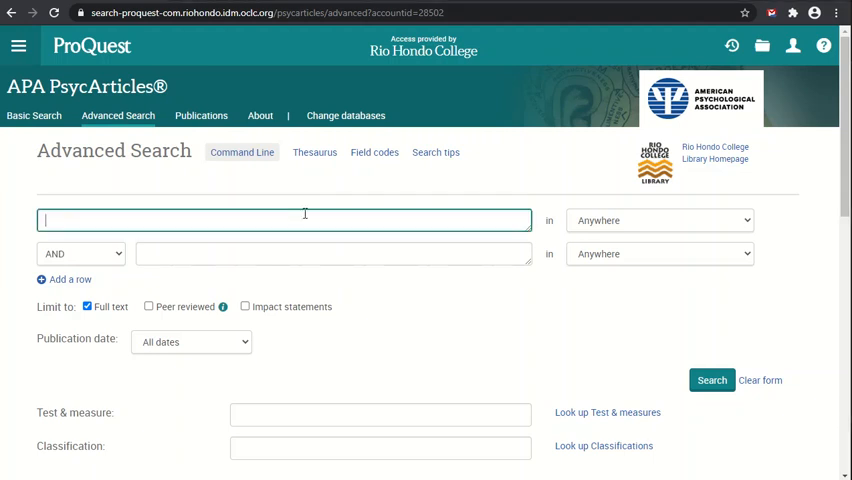
mouse_move(612, 221)
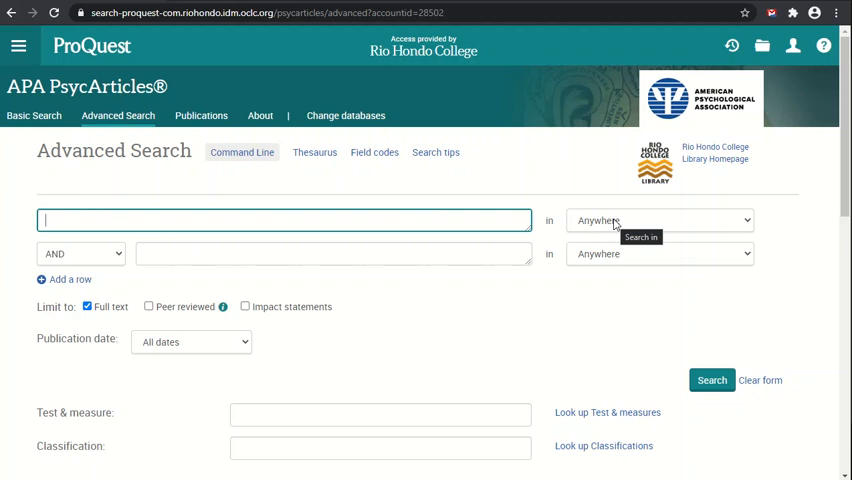
Step: Enter 'racism' in the first Advanced Search box
left_click(659, 220)
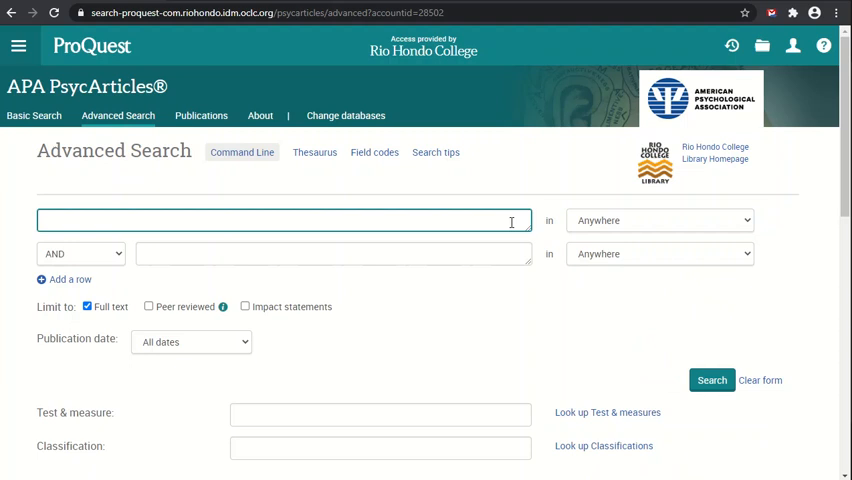
type("racism")
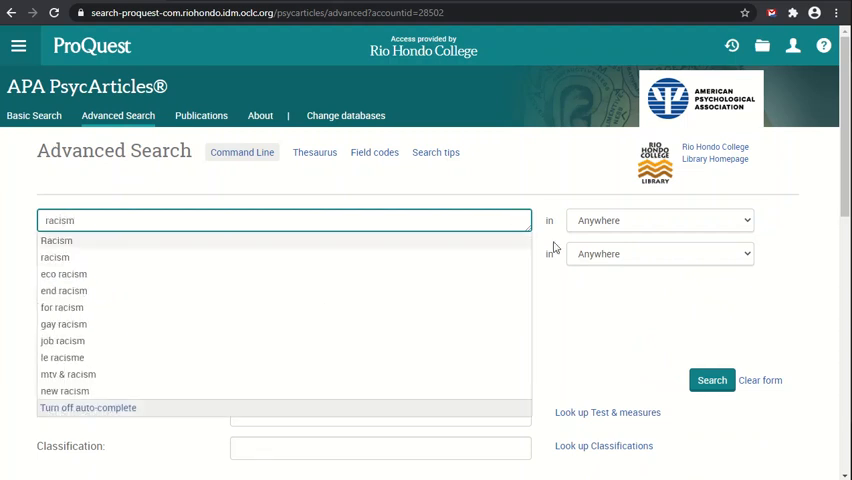
mouse_move(344, 291)
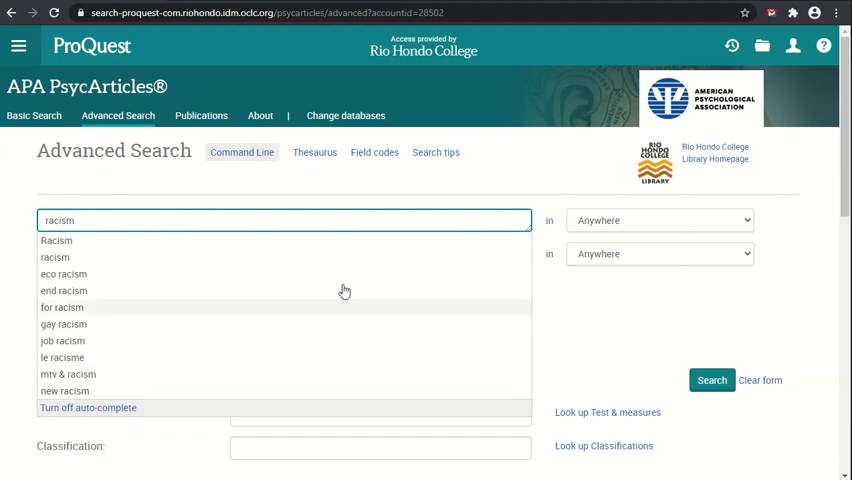
mouse_move(363, 353)
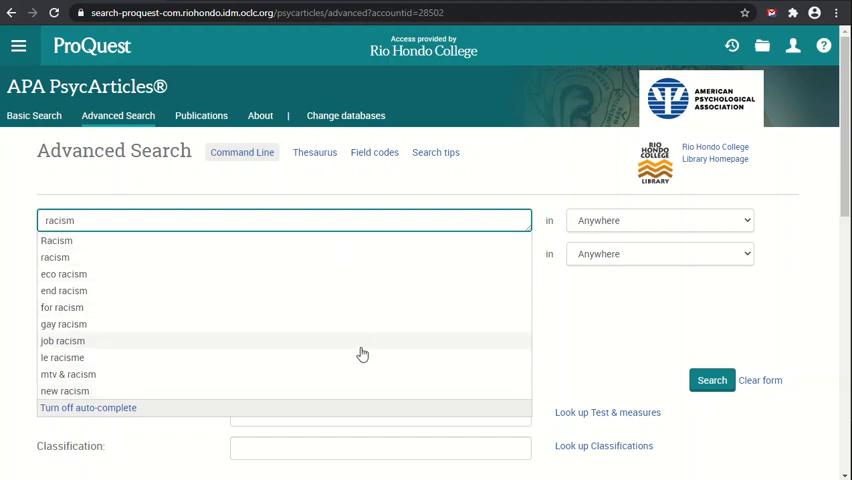
mouse_move(546, 209)
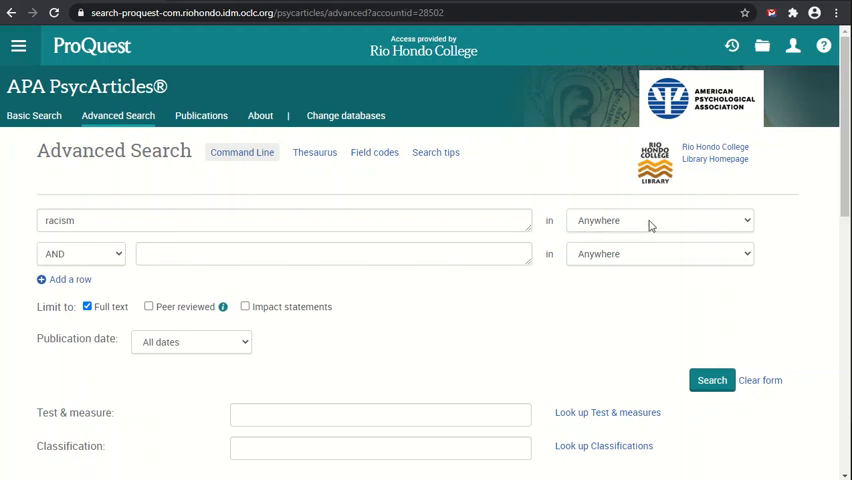
mouse_move(660, 220)
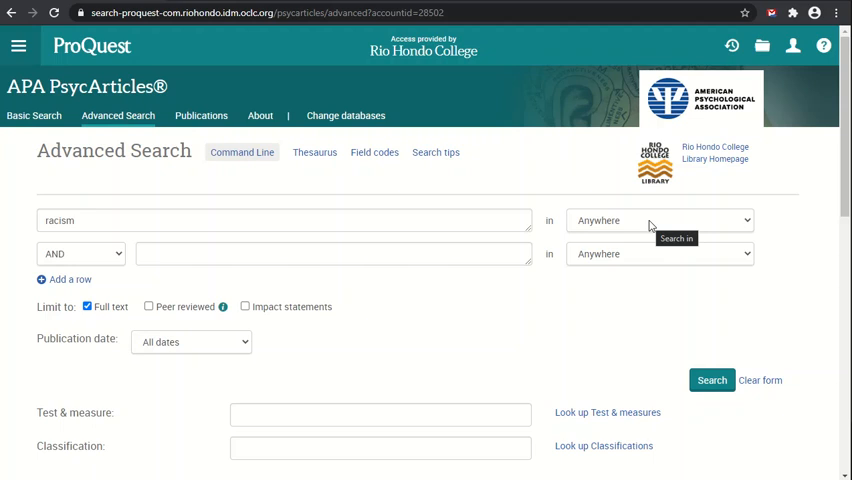
left_click(658, 220)
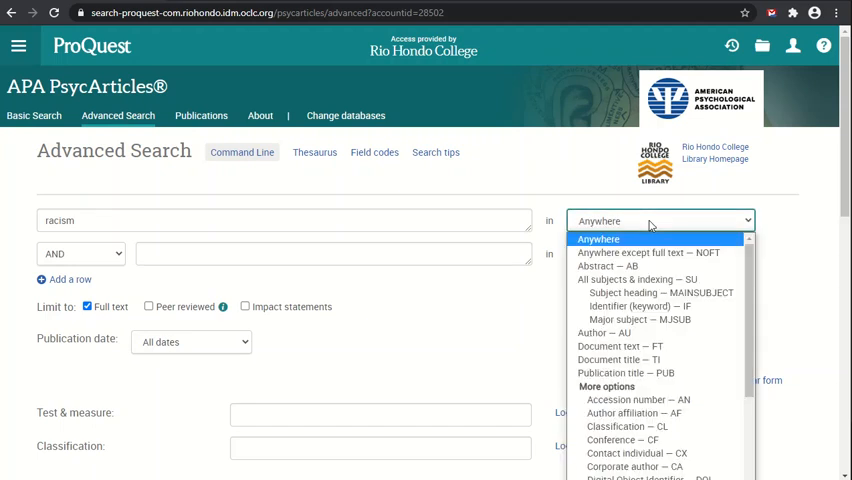
mouse_move(650, 252)
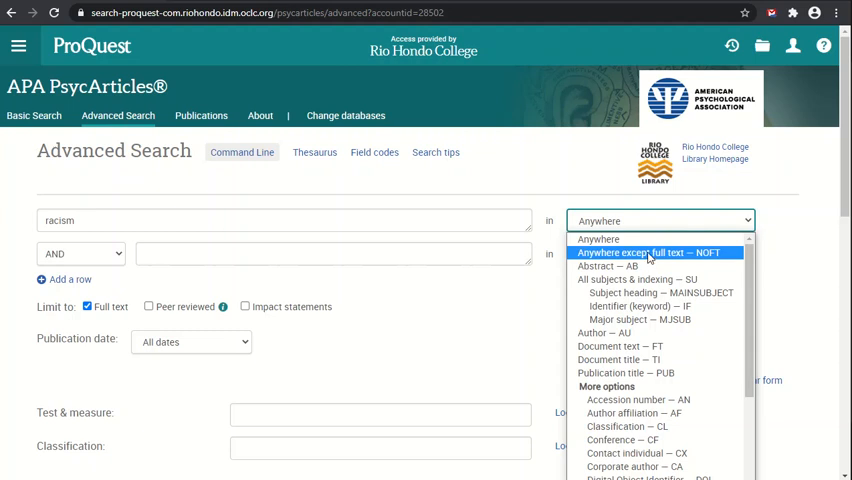
mouse_move(648, 265)
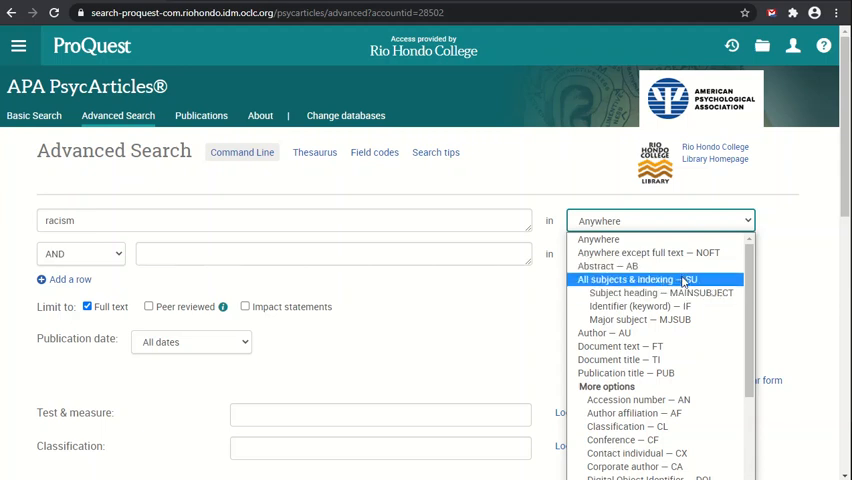
mouse_move(650, 332)
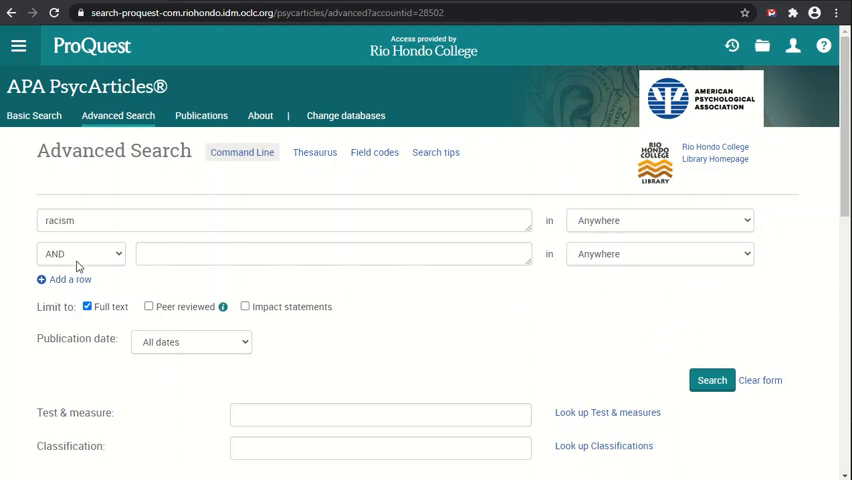
mouse_move(387, 234)
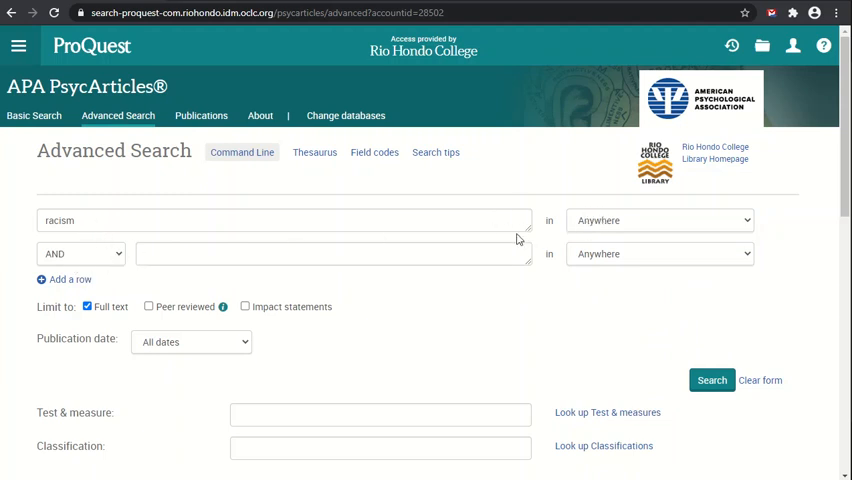
mouse_move(165, 306)
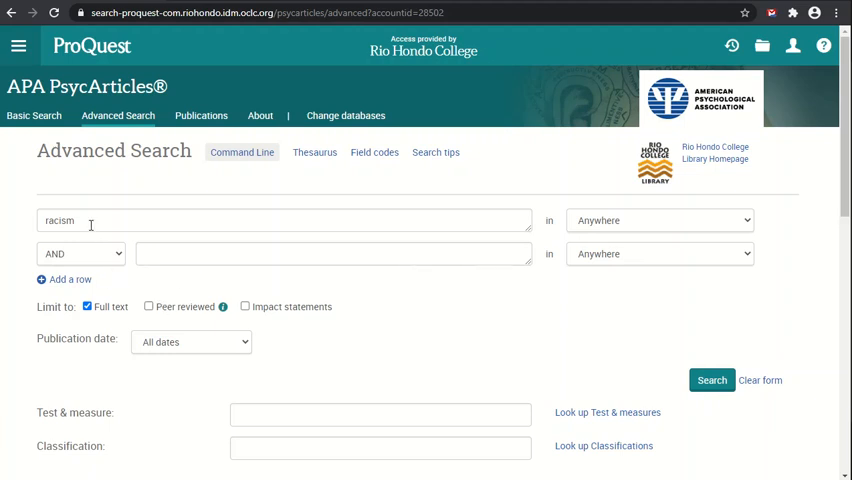
left_click(80, 253)
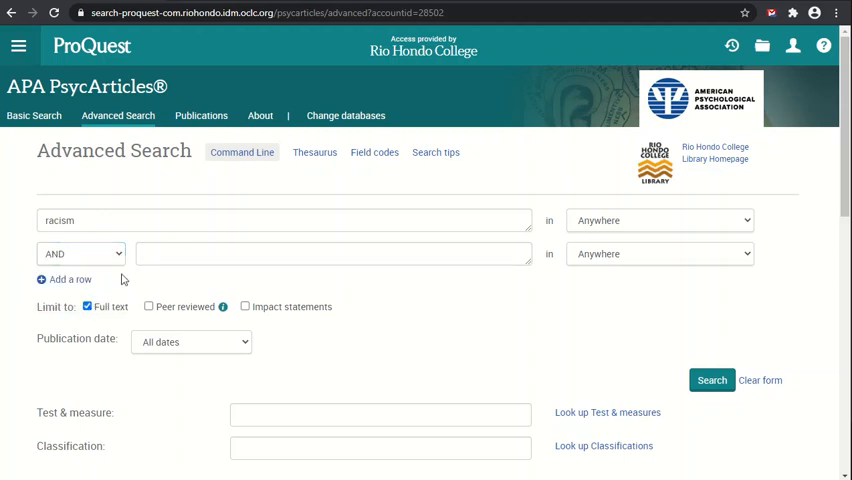
mouse_move(70, 279)
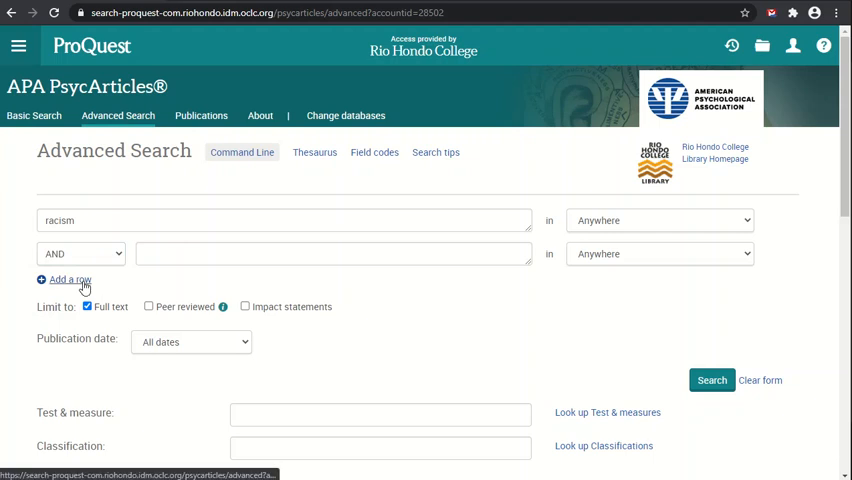
left_click(70, 279)
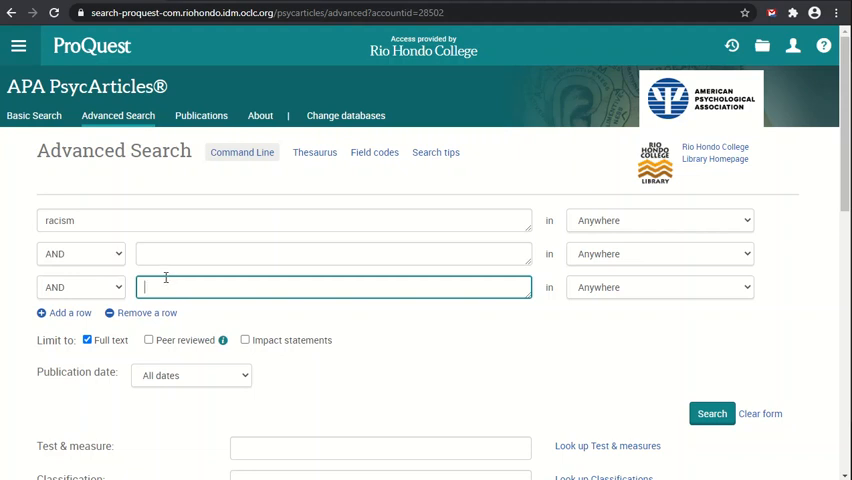
left_click(146, 312)
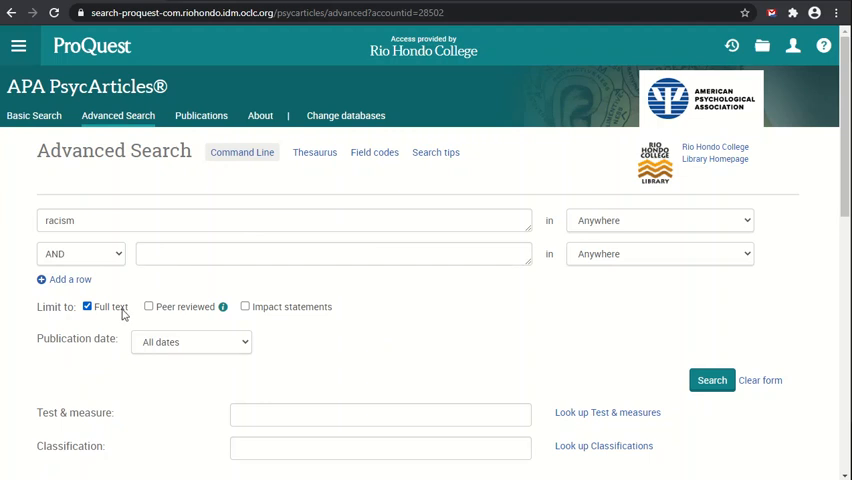
mouse_move(173, 306)
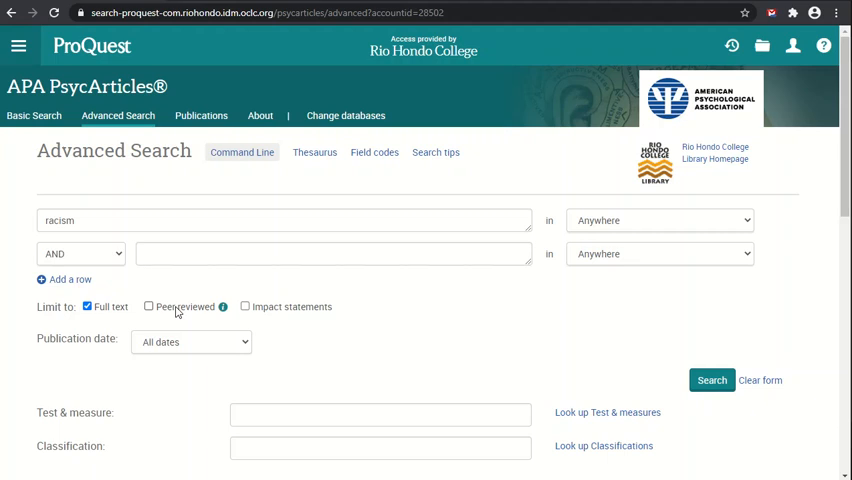
mouse_move(259, 309)
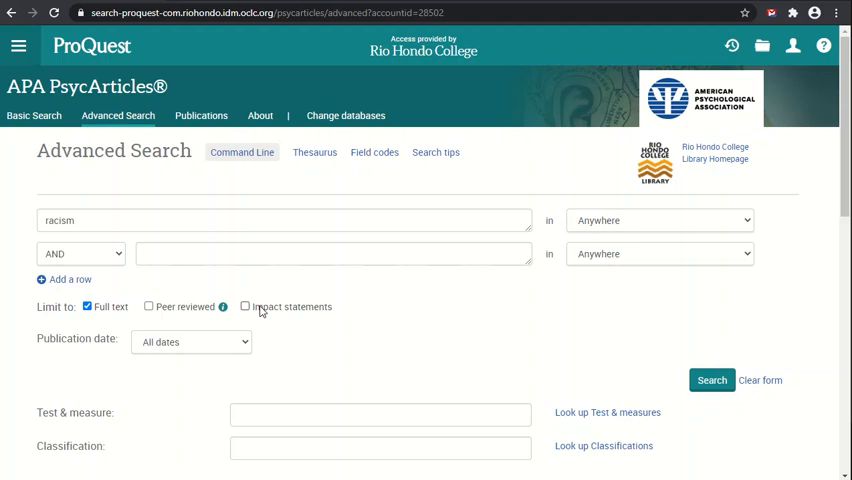
left_click(190, 342)
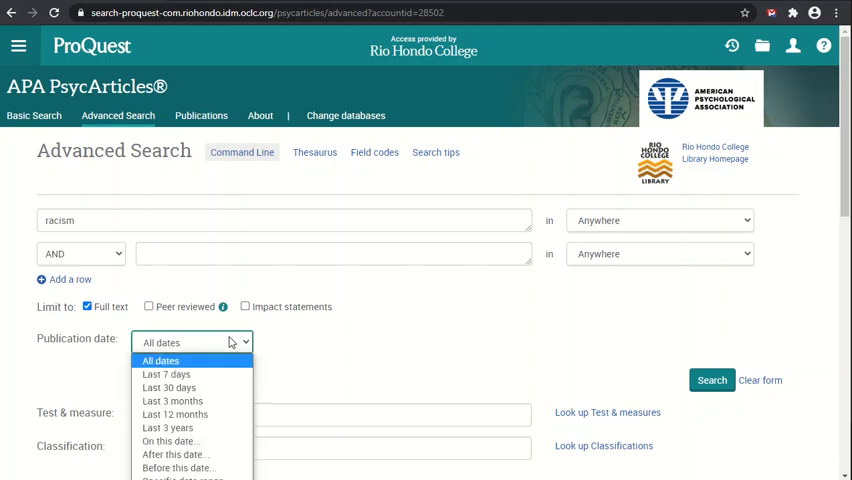
scroll("down", 3)
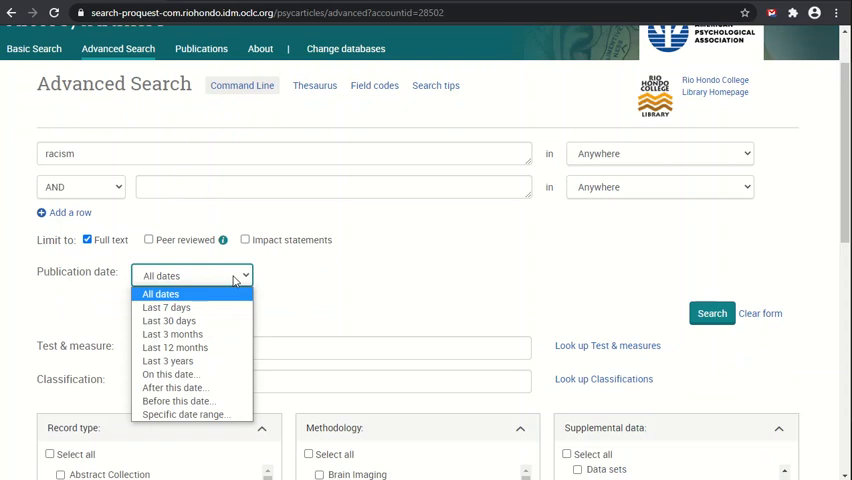
mouse_move(230, 293)
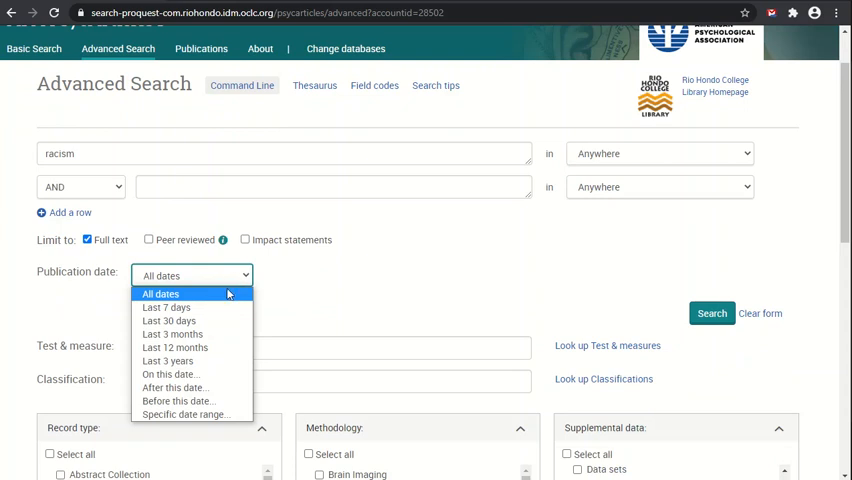
mouse_move(169, 320)
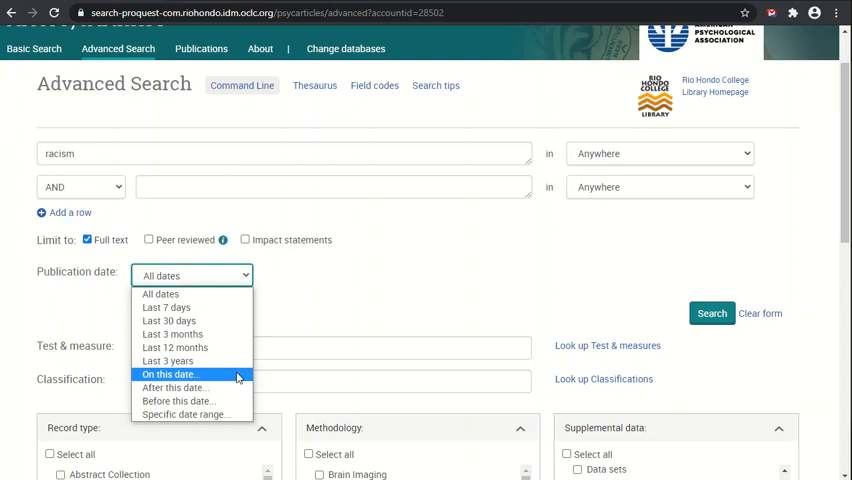
left_click(186, 414)
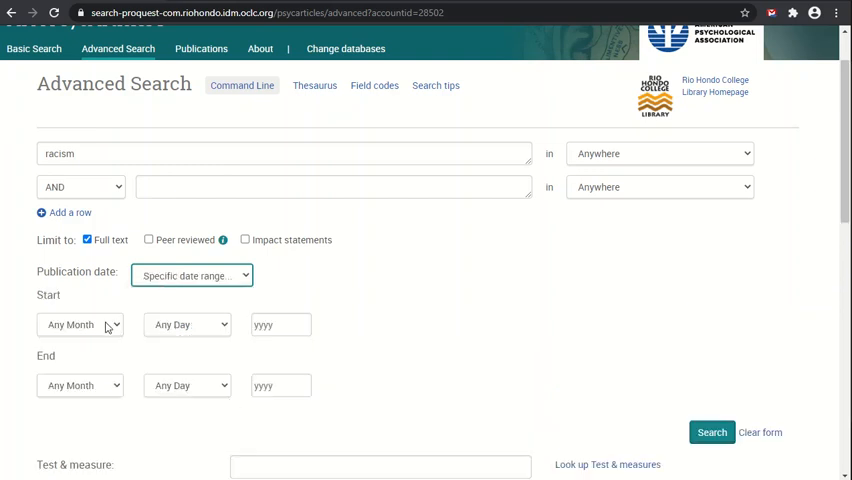
left_click(192, 275)
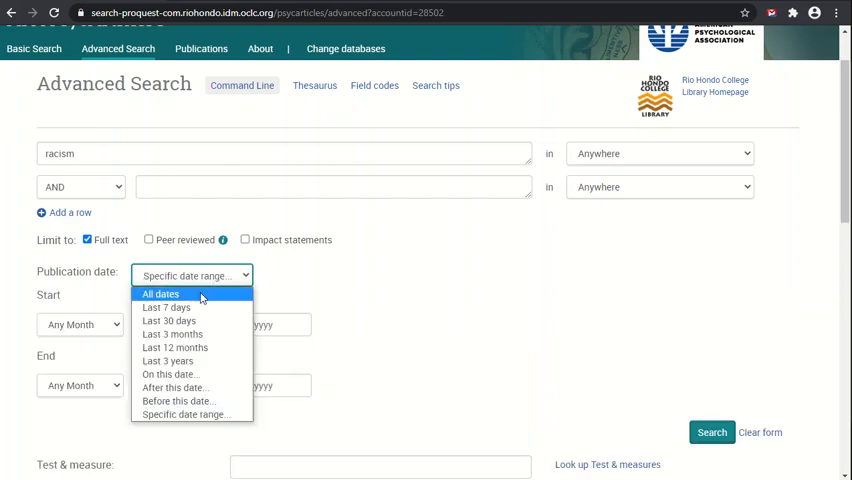
left_click(160, 293)
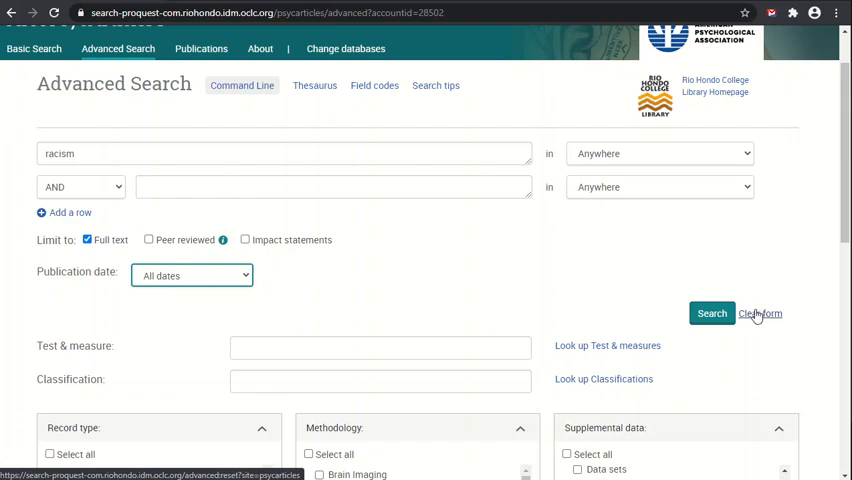
mouse_move(530, 273)
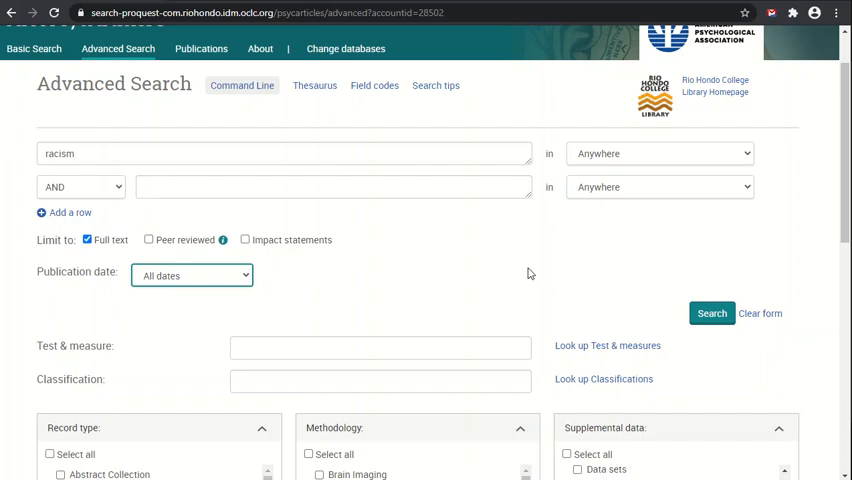
scroll("down", 3)
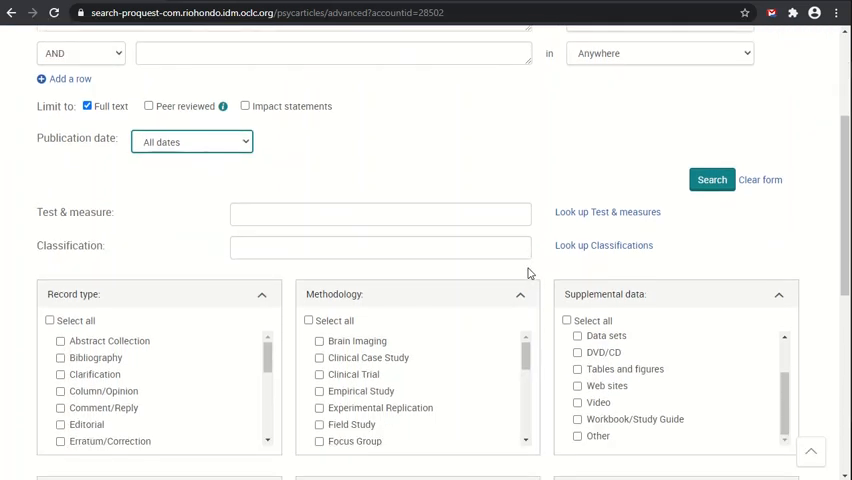
scroll("down", 3)
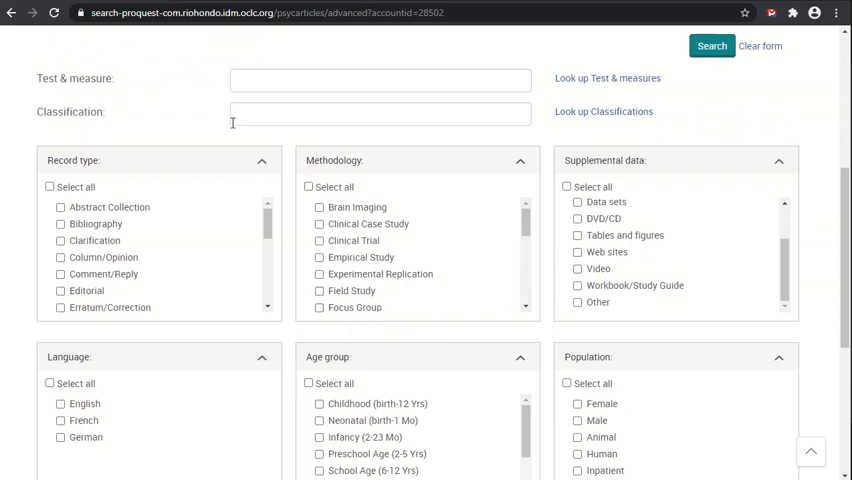
mouse_move(225, 140)
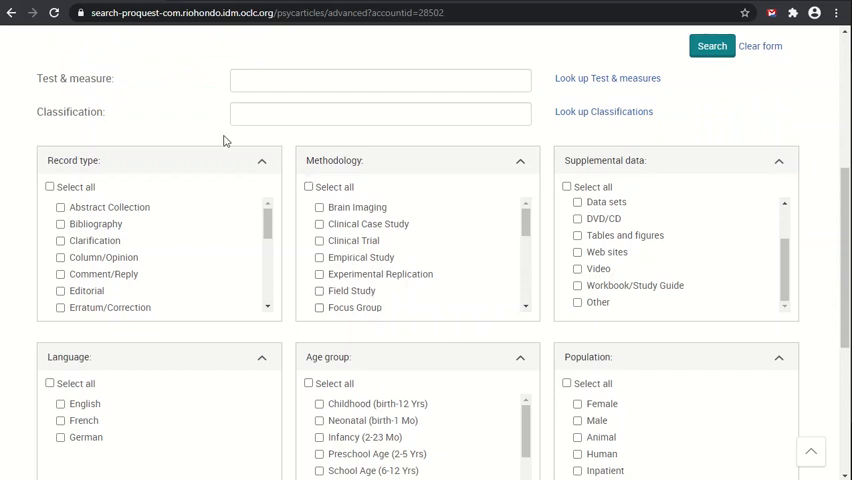
mouse_move(95, 120)
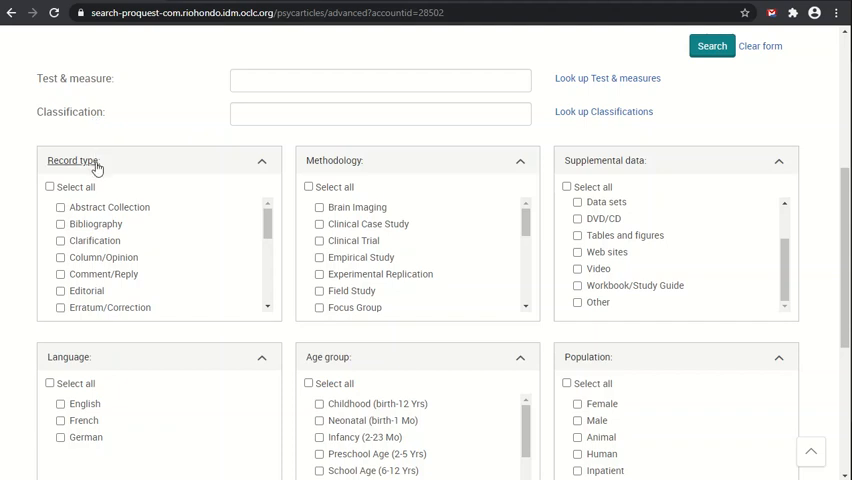
mouse_move(578, 164)
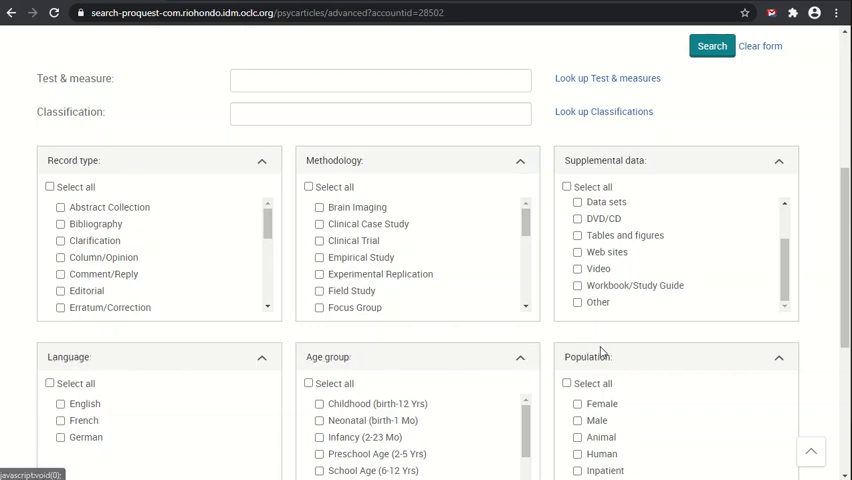
mouse_move(545, 347)
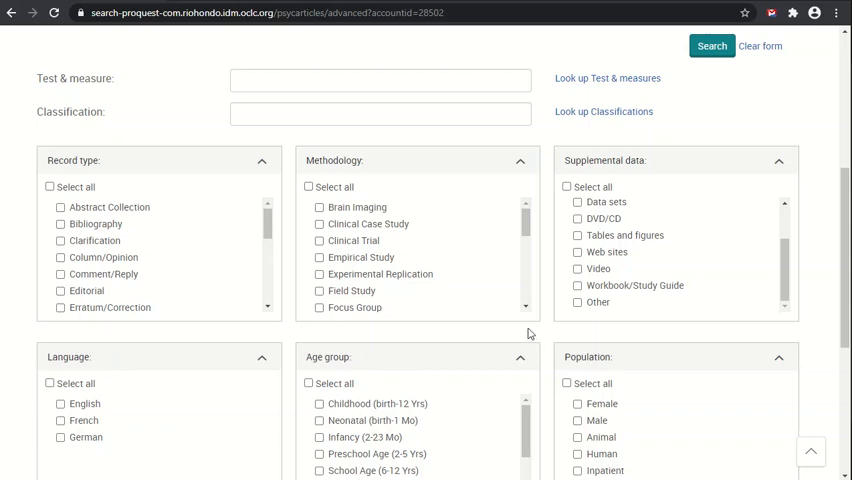
scroll("down", 3)
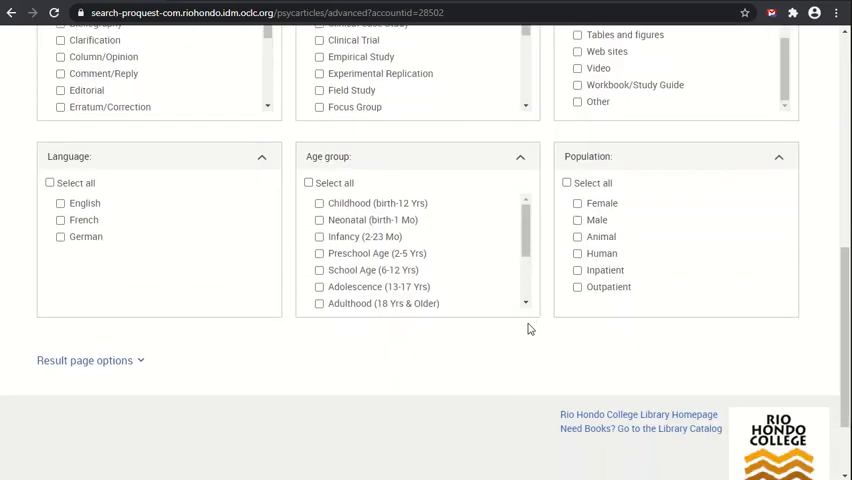
mouse_move(143, 366)
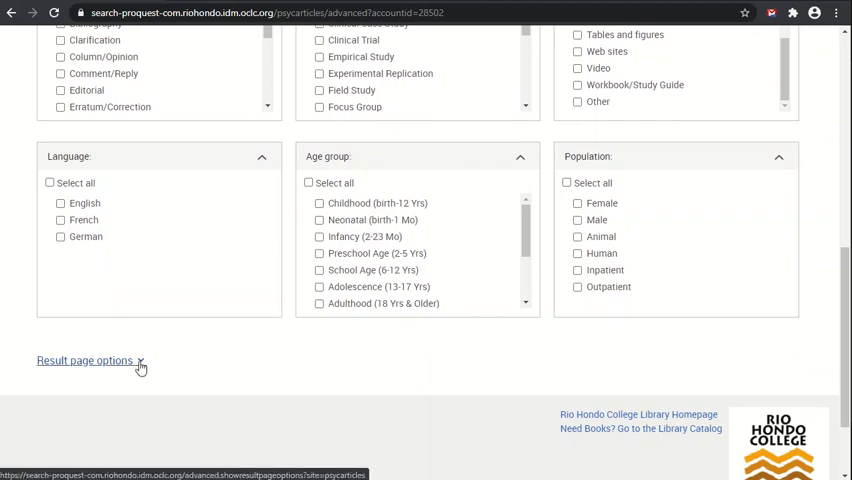
Step: Expand Result page options and review sort orders, keeping Most recent first
left_click(85, 360)
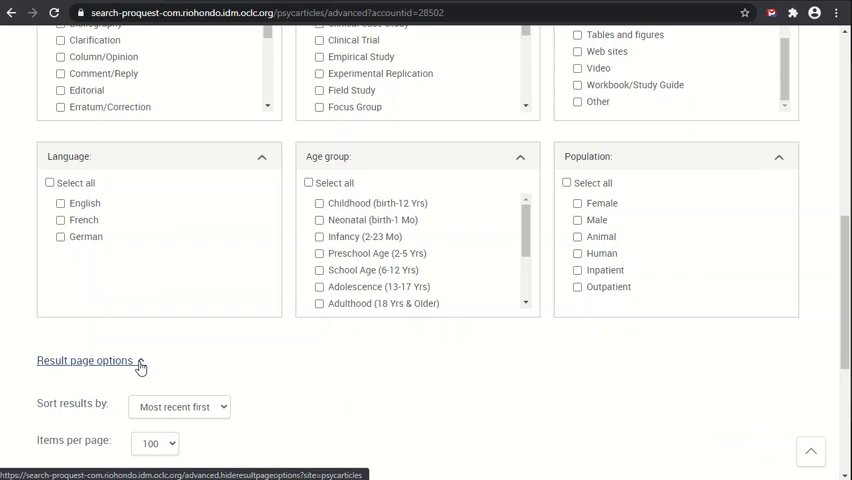
left_click(84, 360)
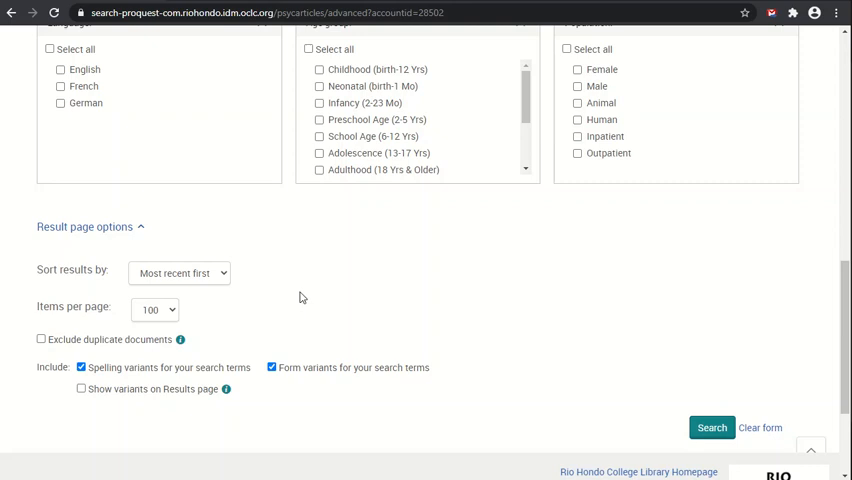
left_click(179, 273)
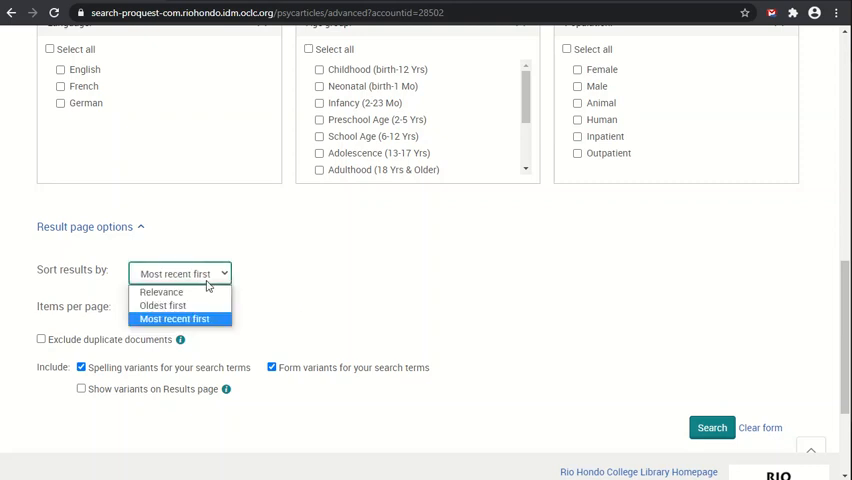
mouse_move(161, 291)
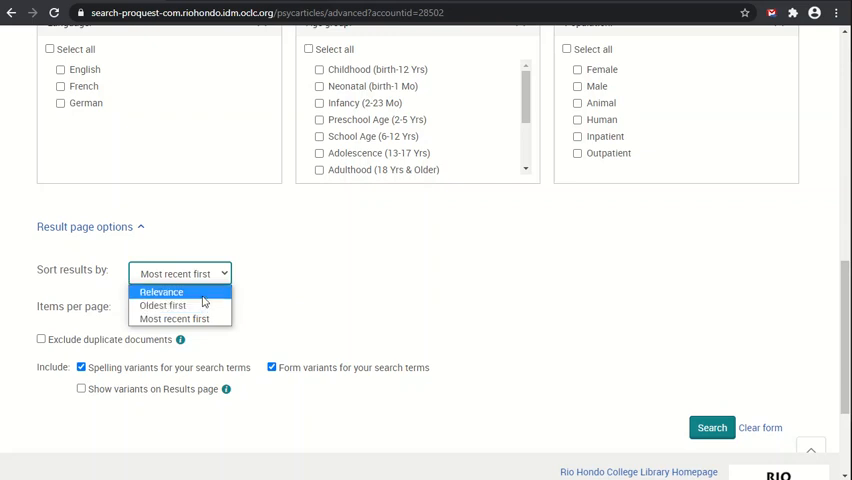
mouse_move(254, 290)
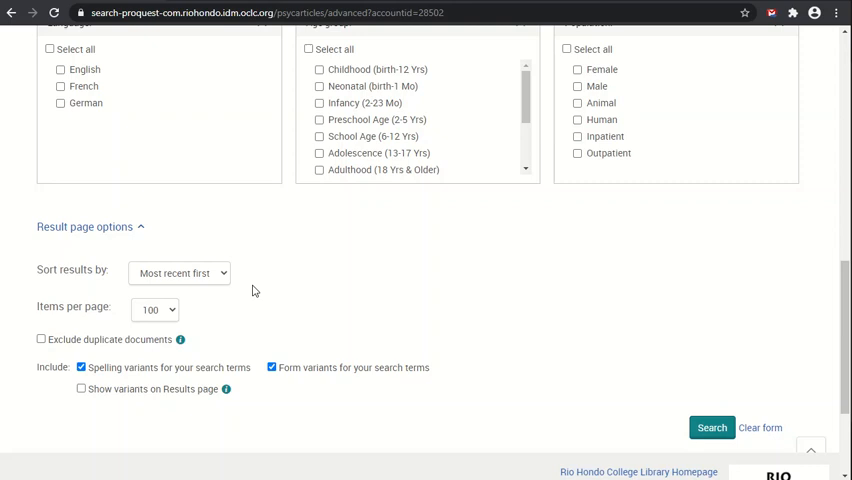
left_click(179, 273)
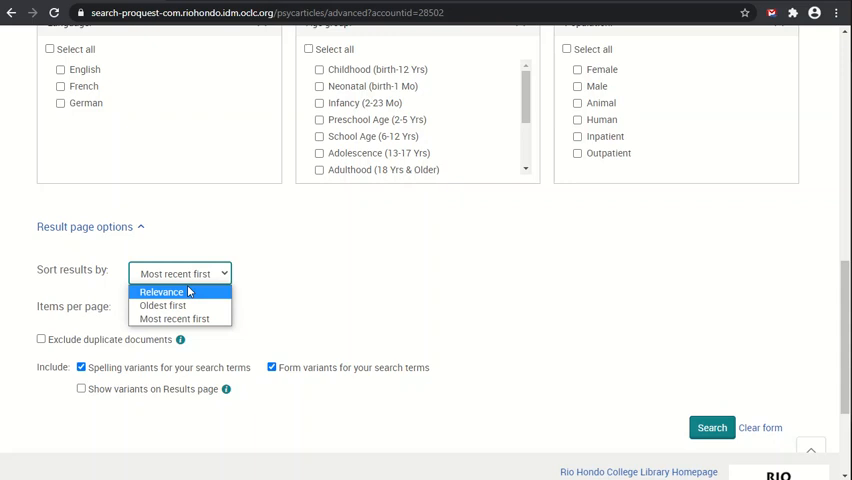
left_click(174, 318)
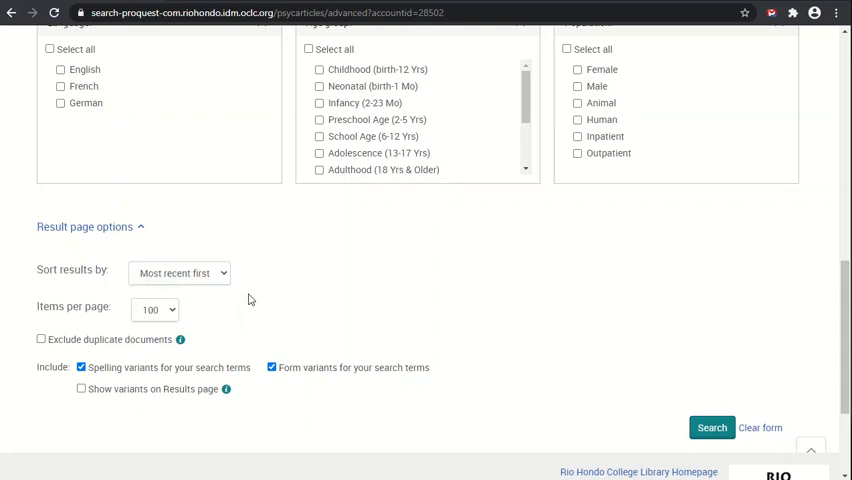
left_click(155, 309)
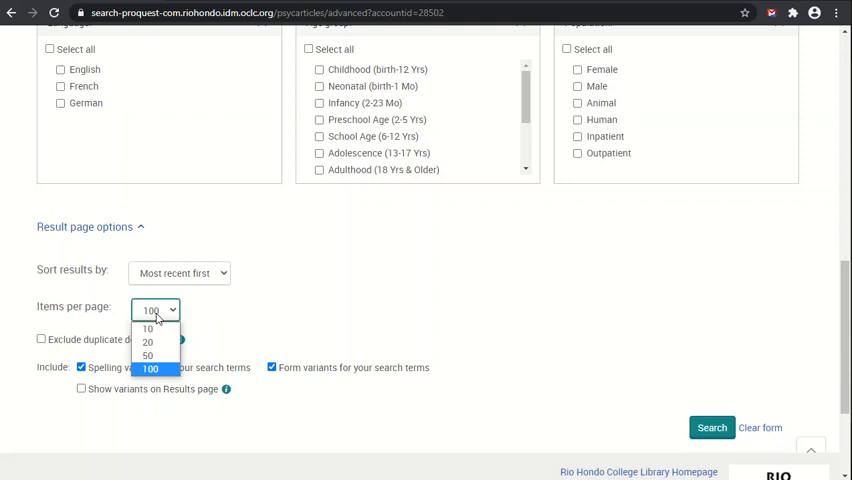
mouse_move(219, 303)
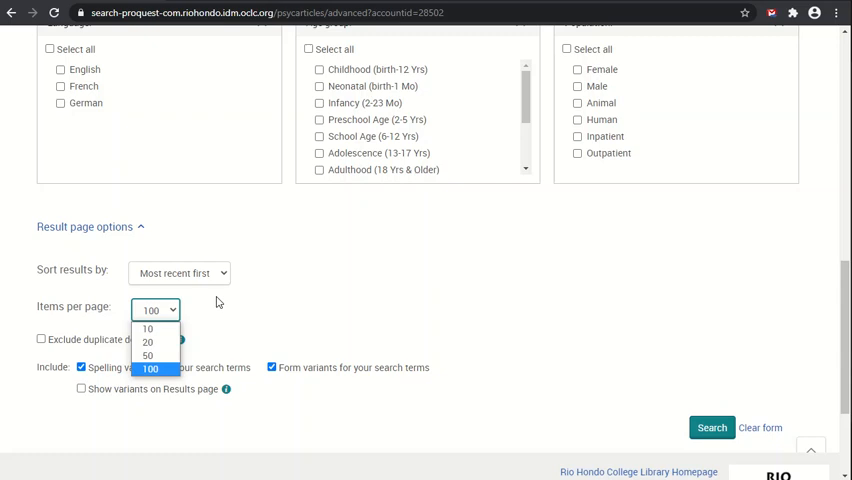
left_click(149, 368)
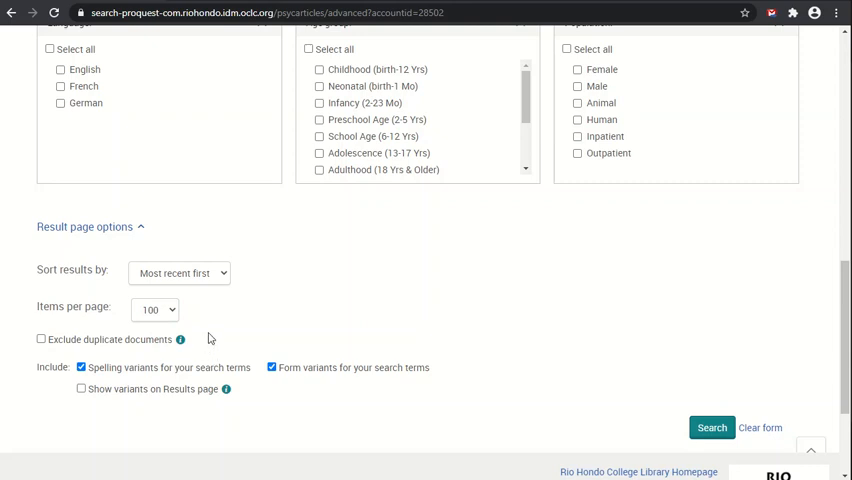
mouse_move(65, 367)
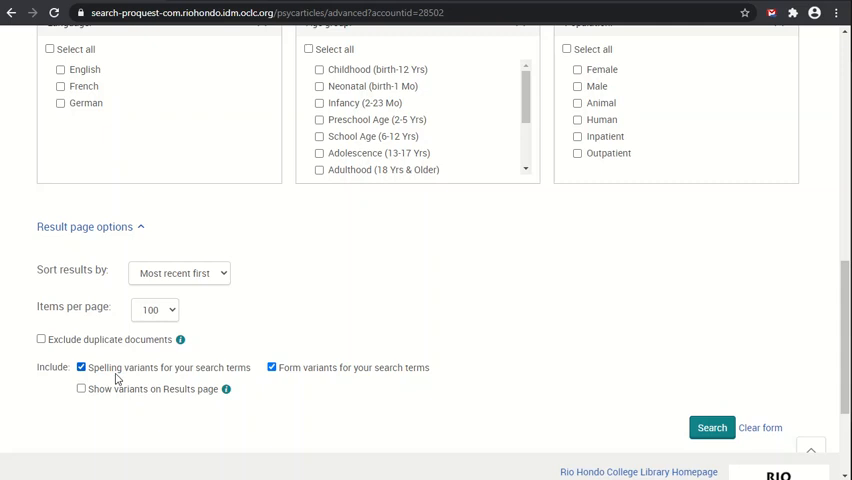
mouse_move(255, 374)
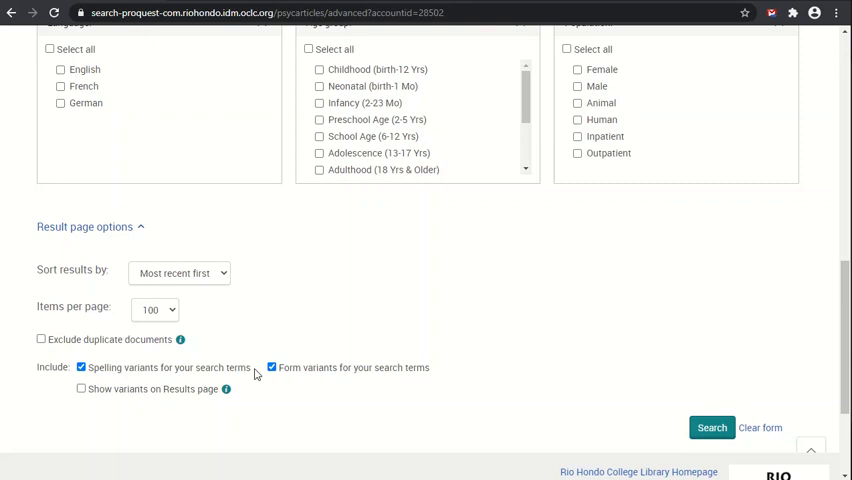
mouse_move(140, 231)
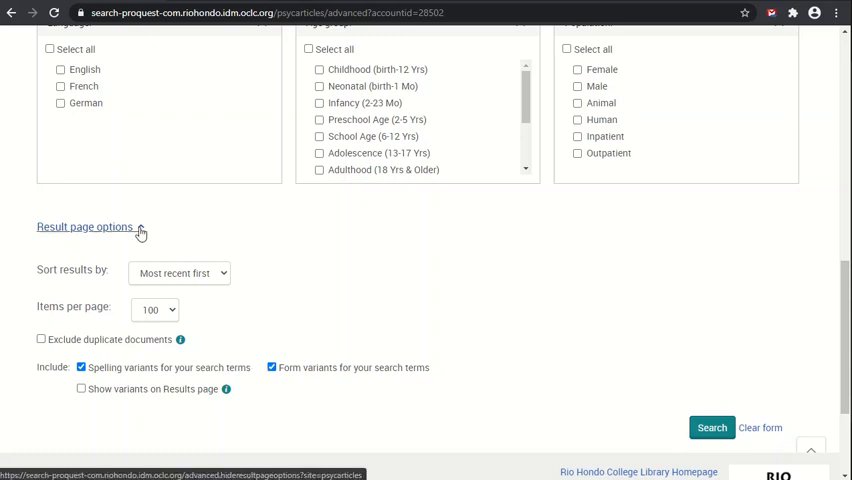
Step: Collapse Result page options and scroll back to the top of the form
left_click(90, 226)
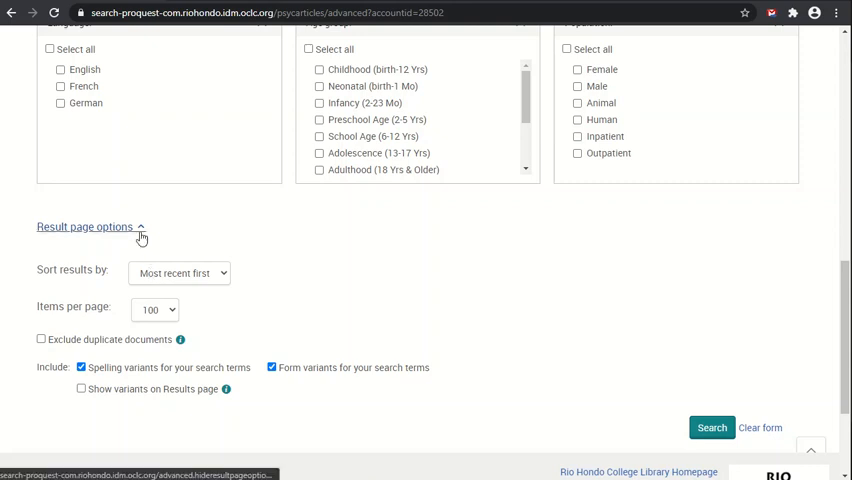
mouse_move(295, 289)
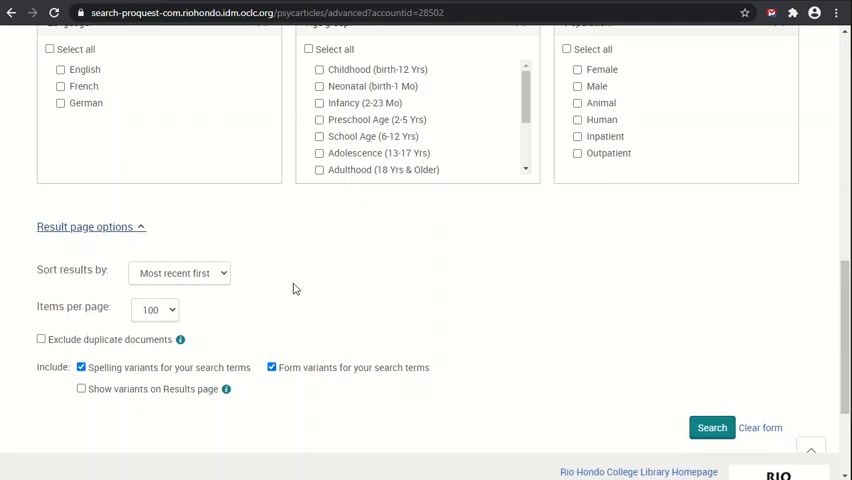
mouse_move(310, 300)
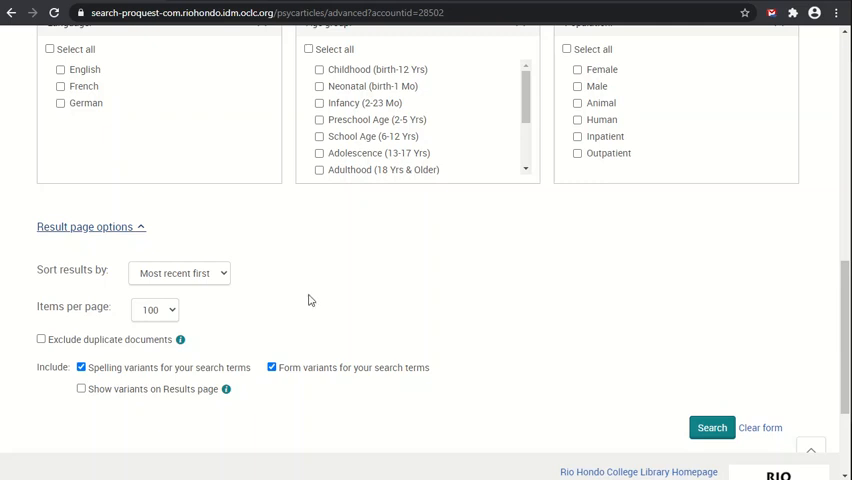
left_click(90, 226)
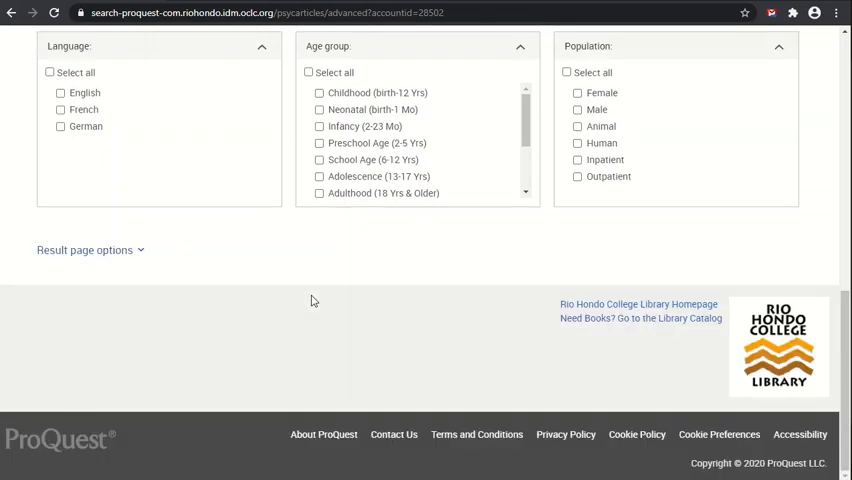
scroll("up", 3)
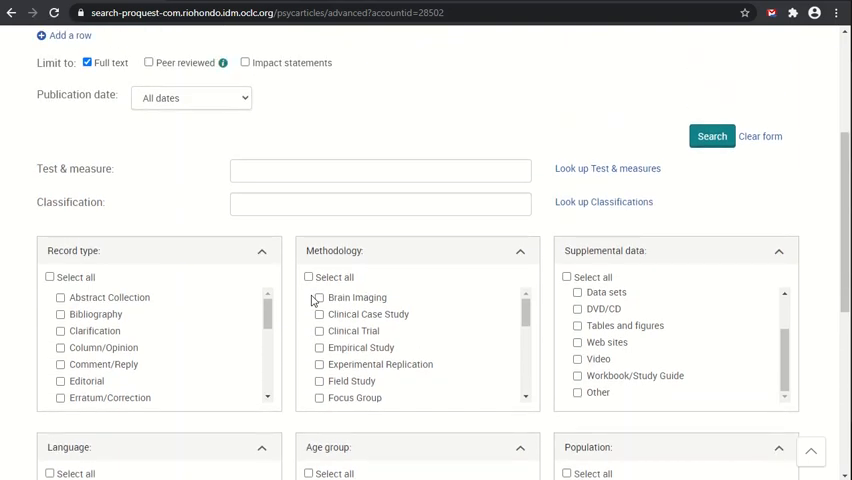
scroll("up", 3)
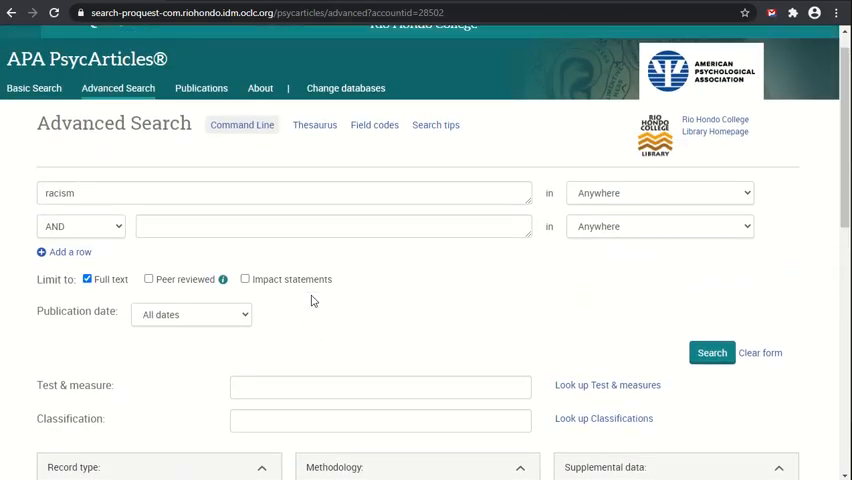